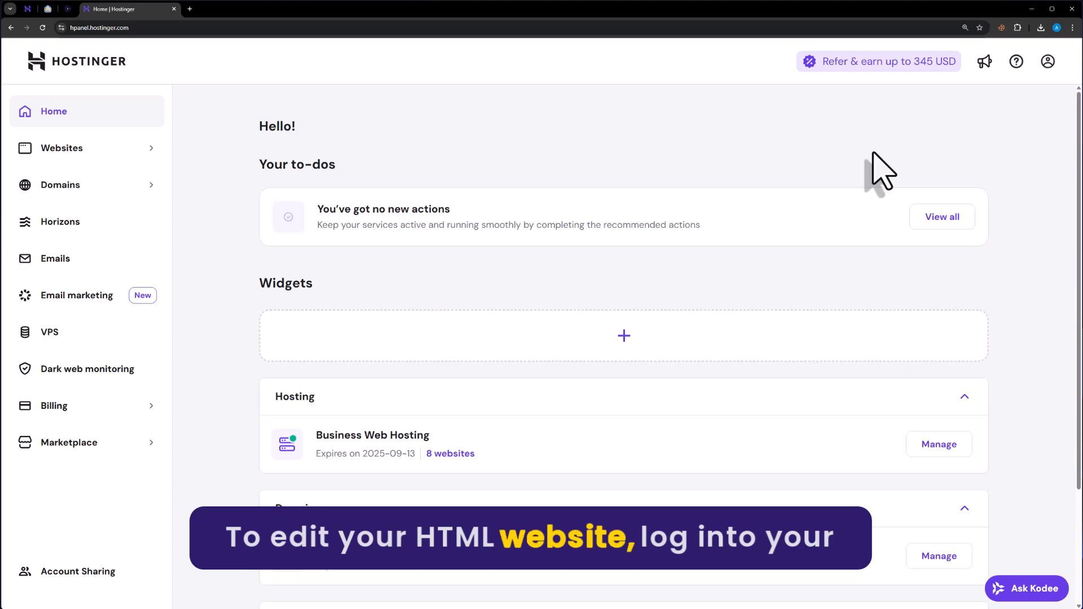
pyautogui.moveTo(784, 170)
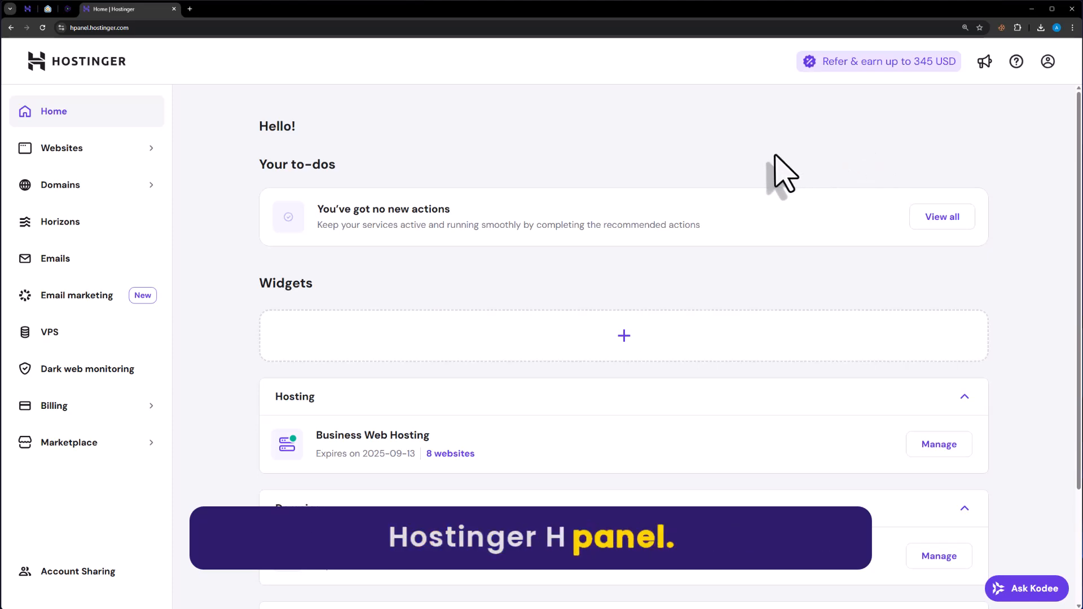
# - Open the newsite.atharweb.com dashboard via Manage on the Business Web Hosting plan
pyautogui.scroll(-3)
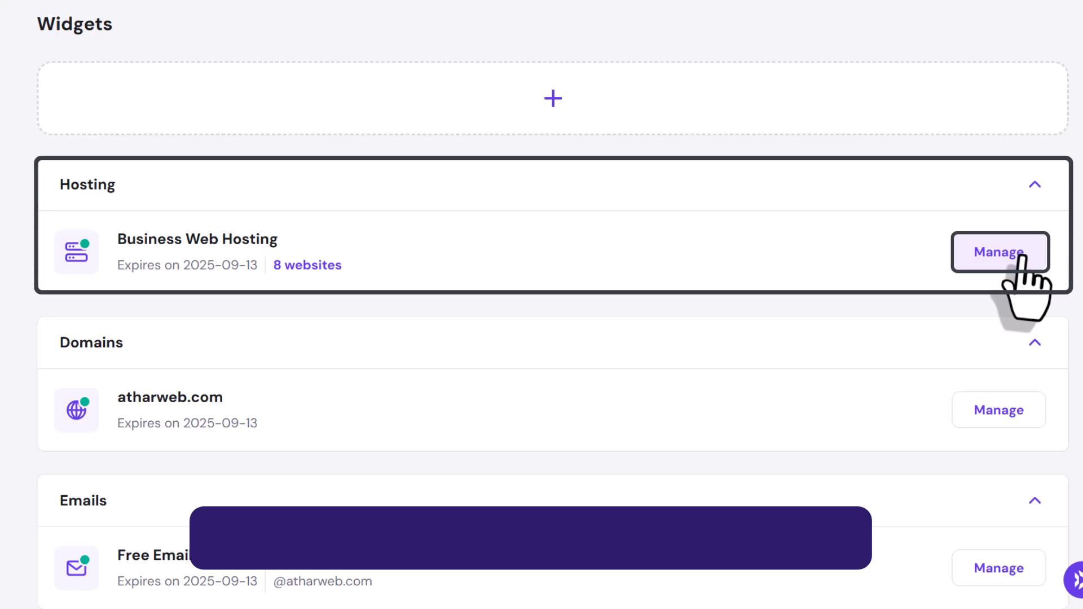
pyautogui.click(999, 252)
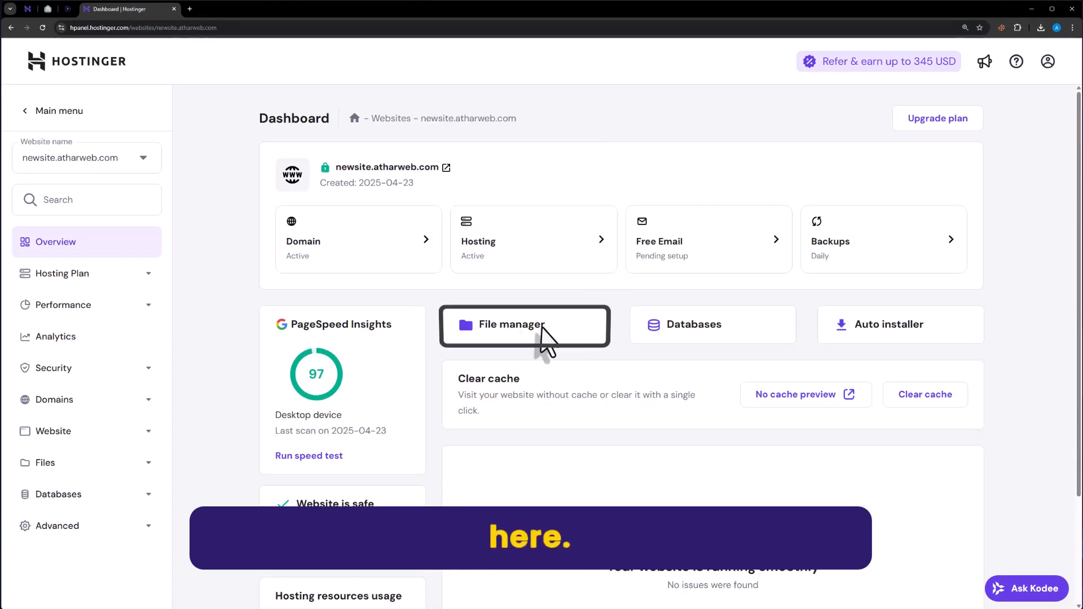
# - Open File Manager and enter the public_html folder with index.html and other site files
pyautogui.click(525, 326)
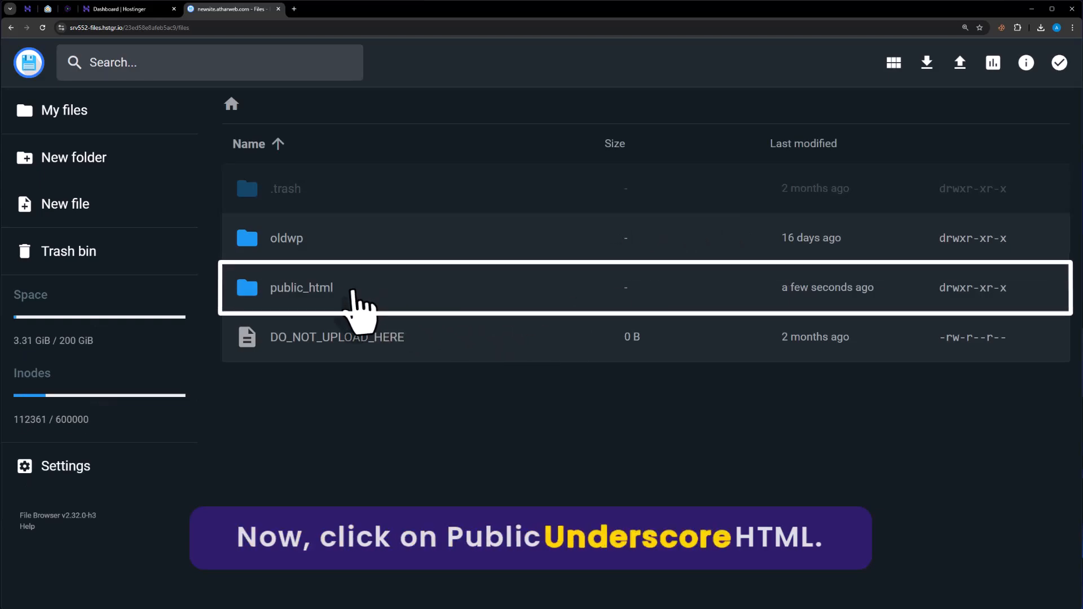
pyautogui.doubleClick(301, 288)
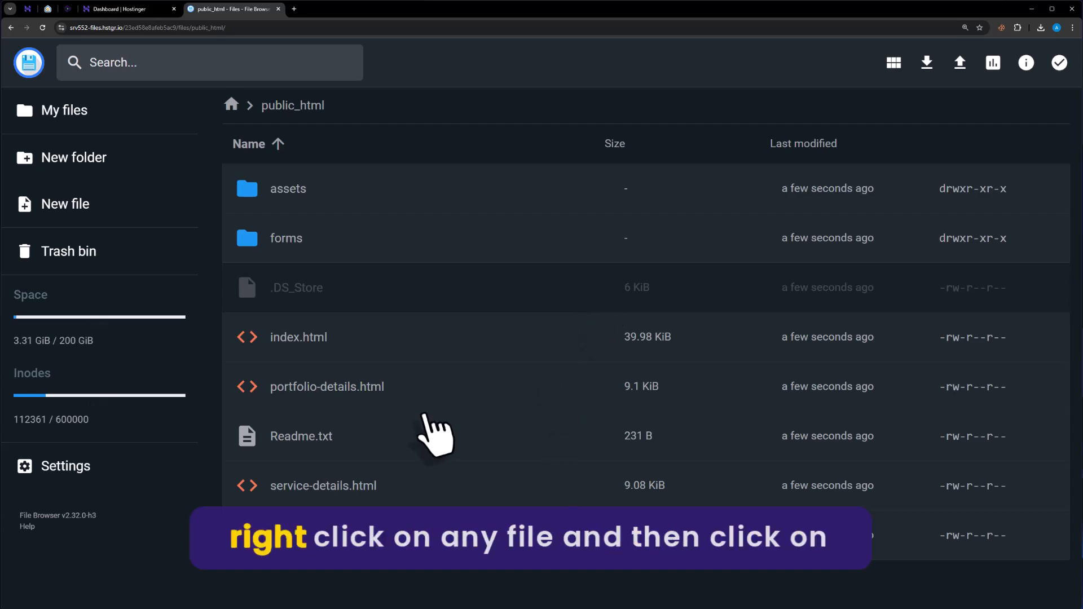
# - Edit index.html from its context menu and save, leaving it at 39.95 KiB
pyautogui.rightClick(298, 338)
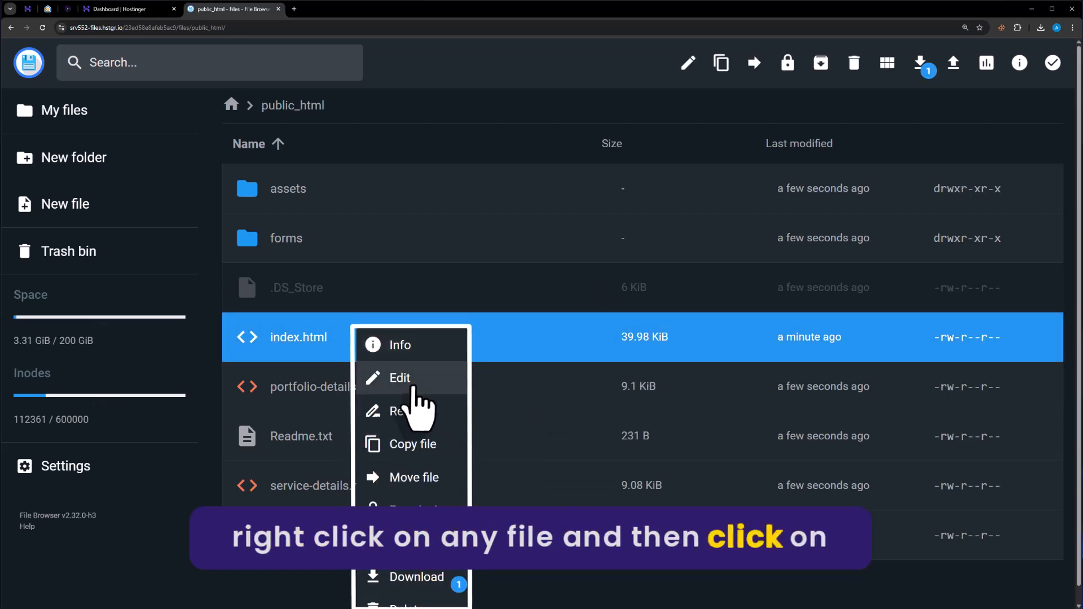
pyautogui.click(400, 378)
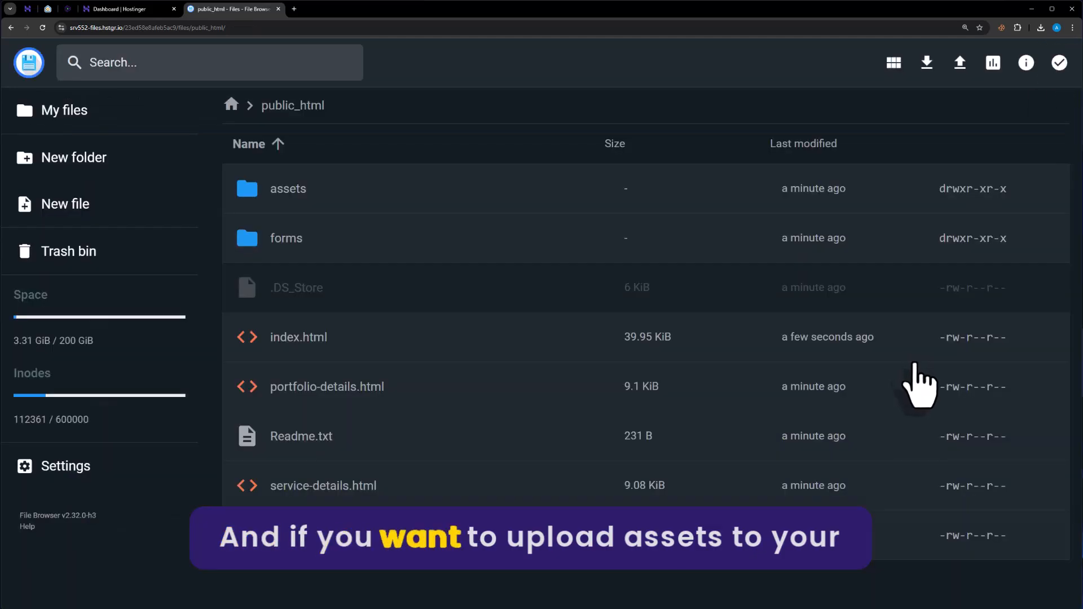
pyautogui.moveTo(877, 383)
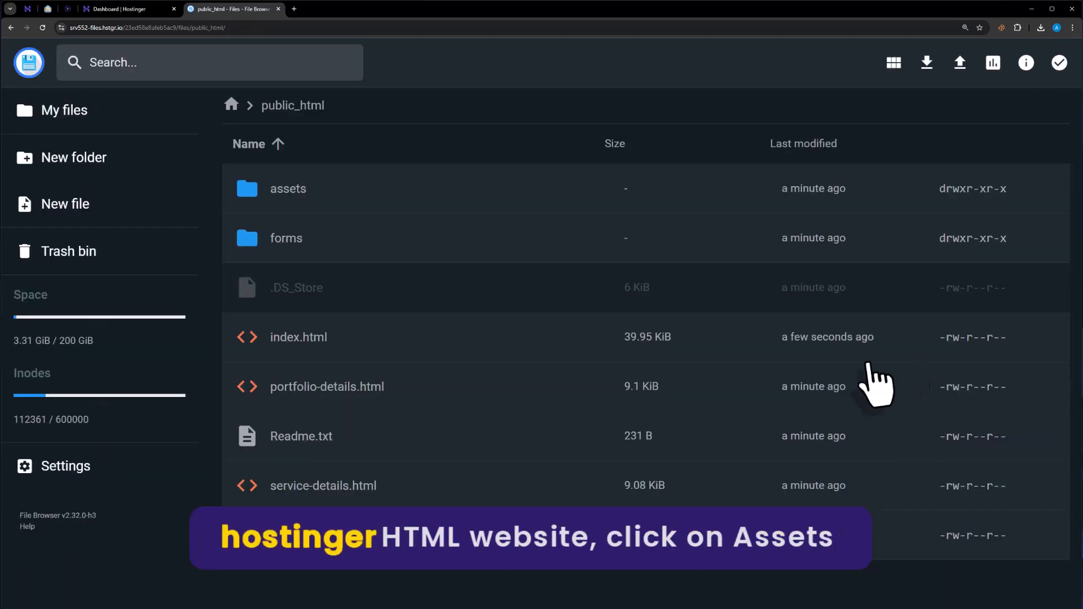
# - Enter the assets folder on the way to public_html/assets/img
pyautogui.click(288, 189)
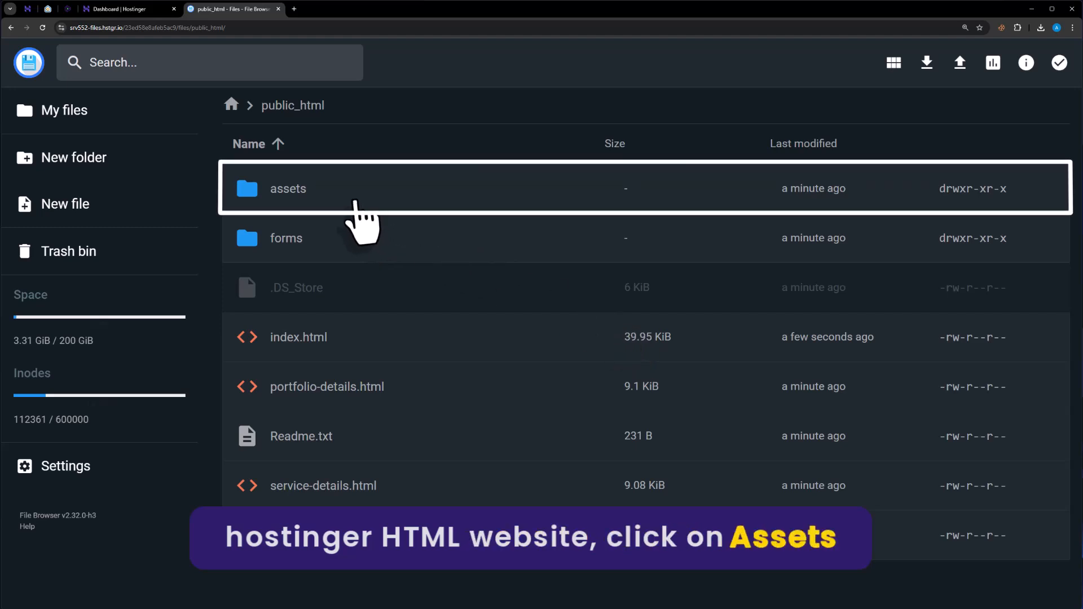
pyautogui.doubleClick(288, 189)
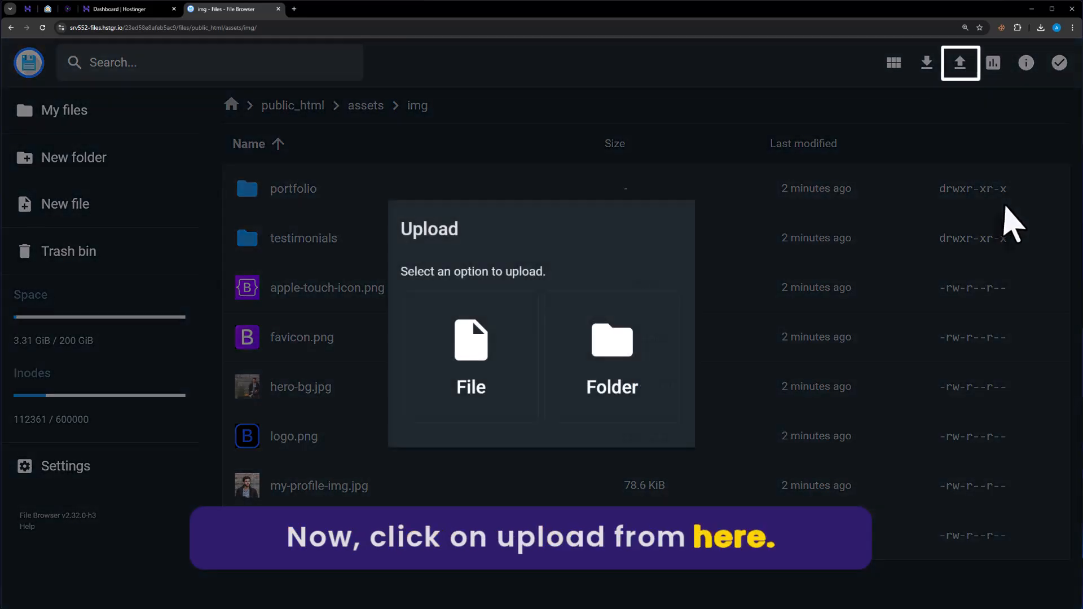
# - Upload 'Adobe Express - file (4).png' (595.8 KiB) into assets/img and select it
pyautogui.click(470, 356)
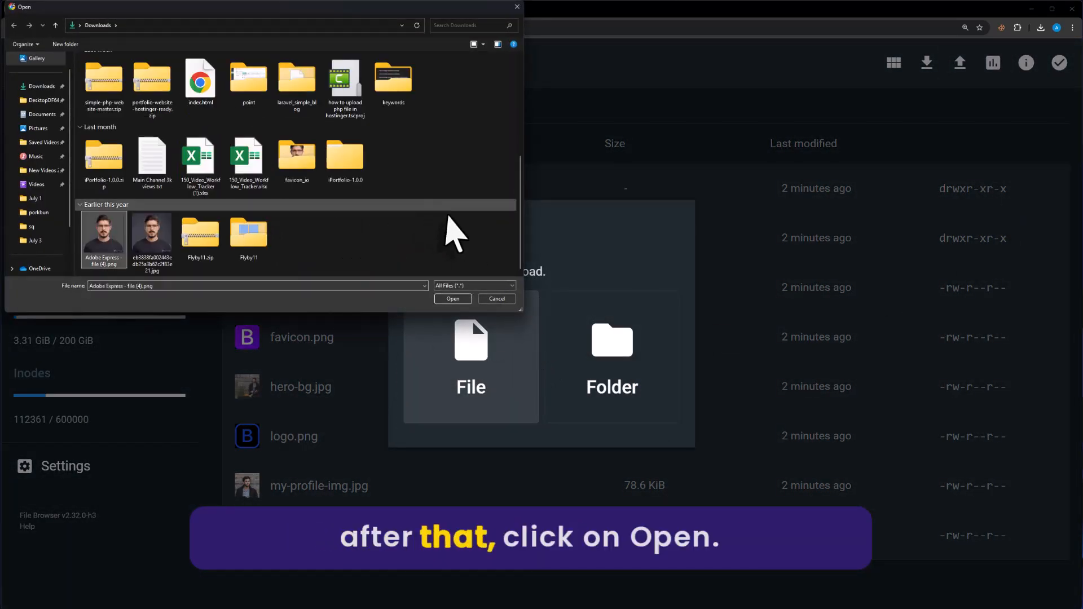
pyautogui.click(453, 299)
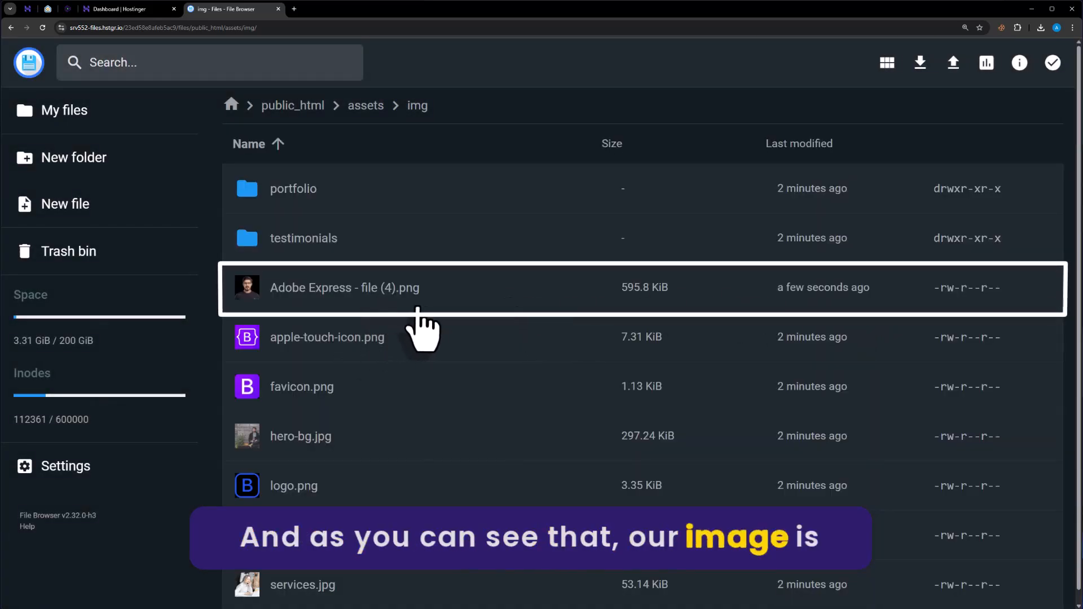
pyautogui.click(366, 287)
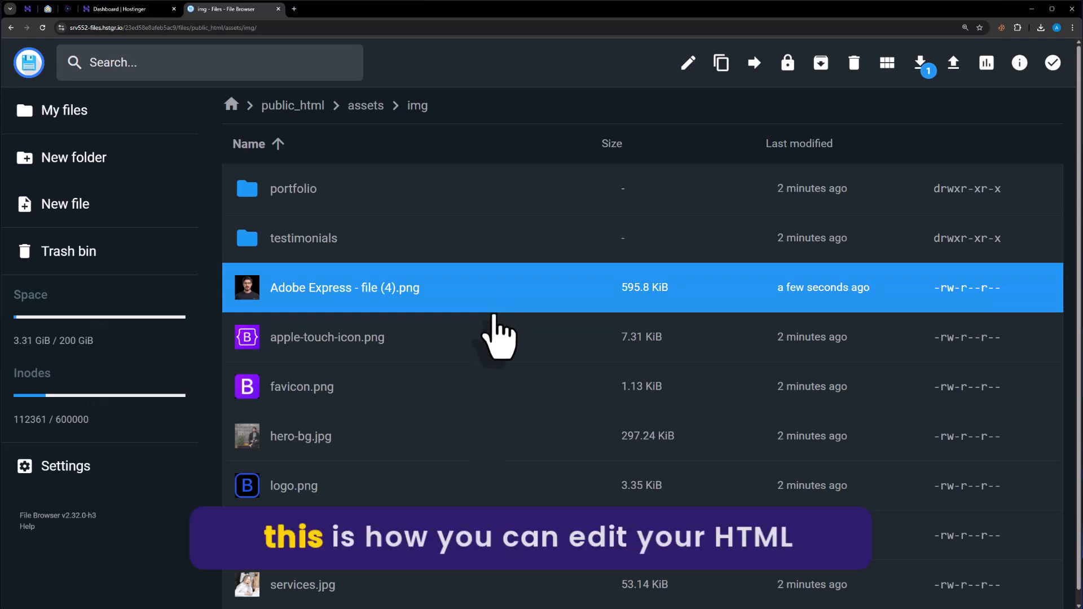